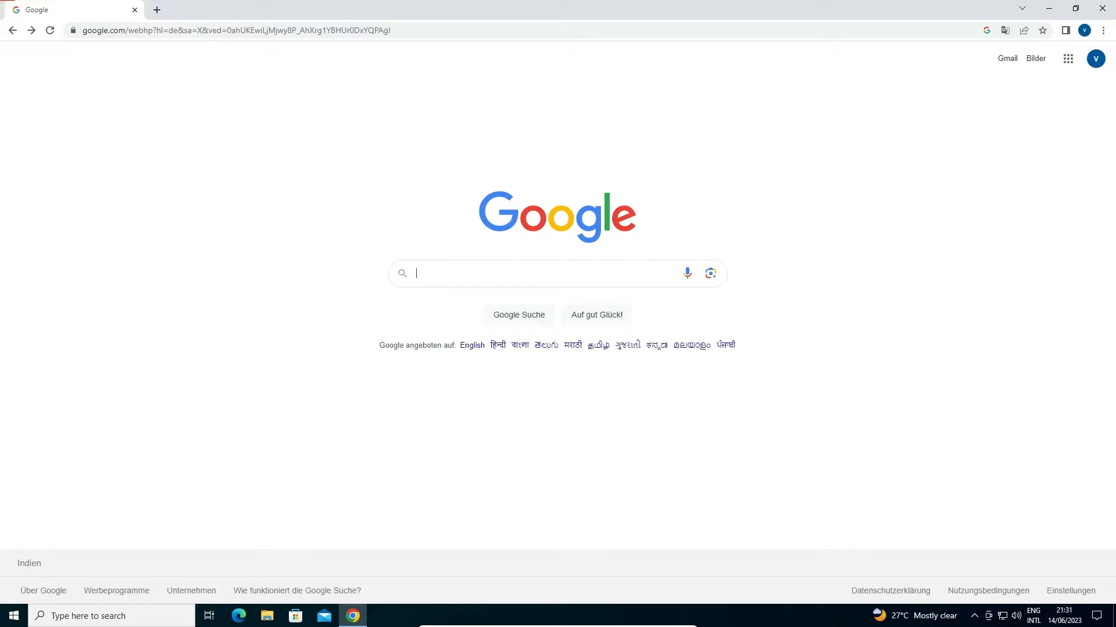
mouse_move(100, 61)
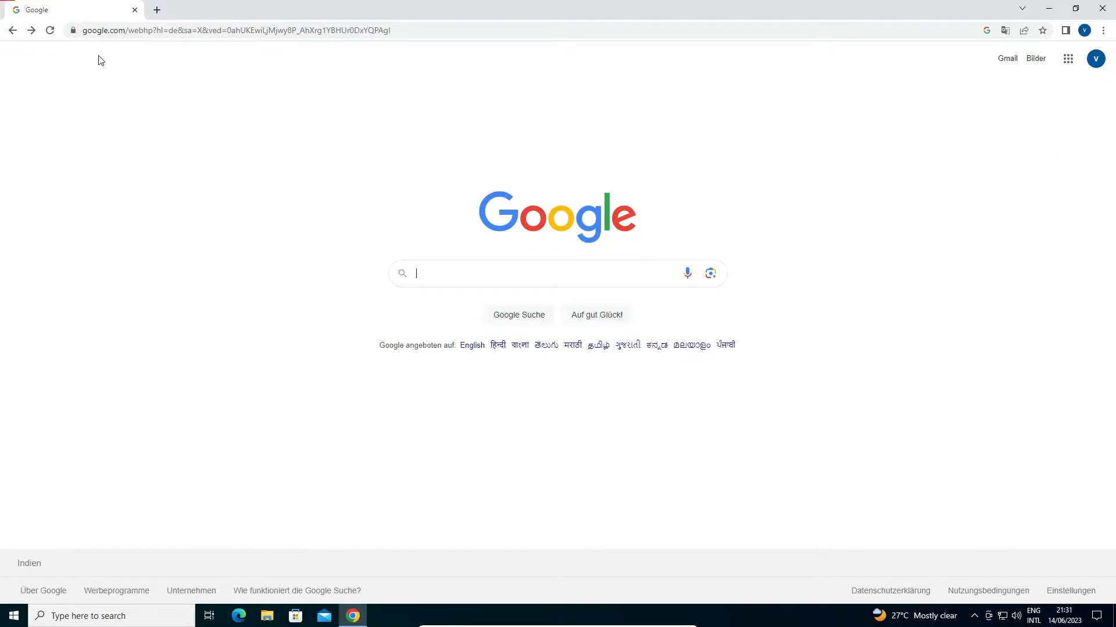
Step: Open the profile avatar menu on the German Google Search homepage
click(1095, 58)
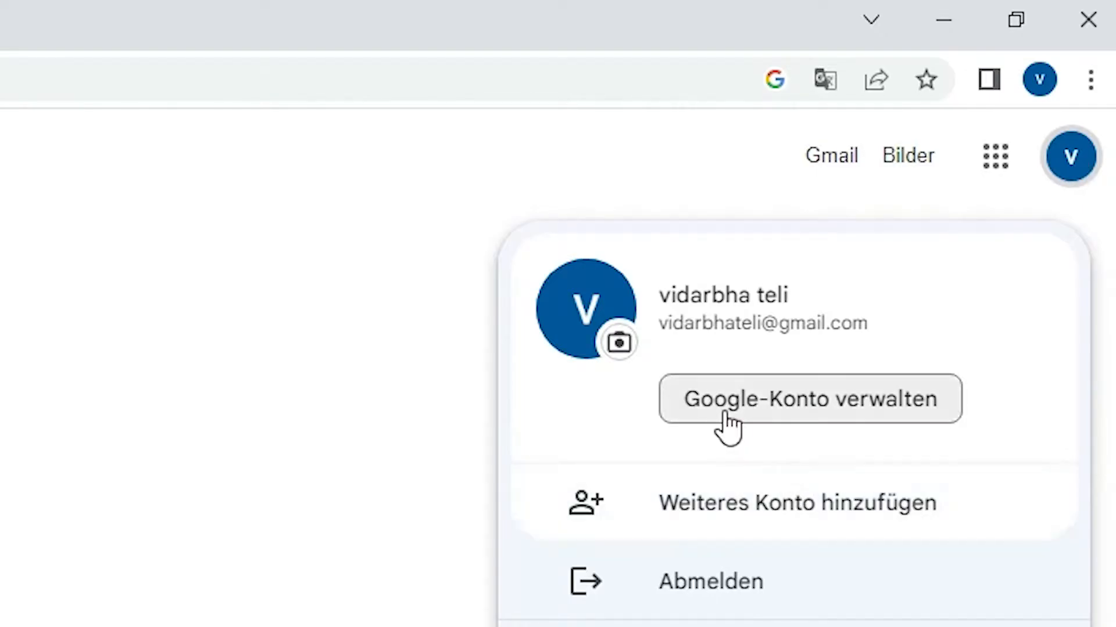
mouse_move(765, 416)
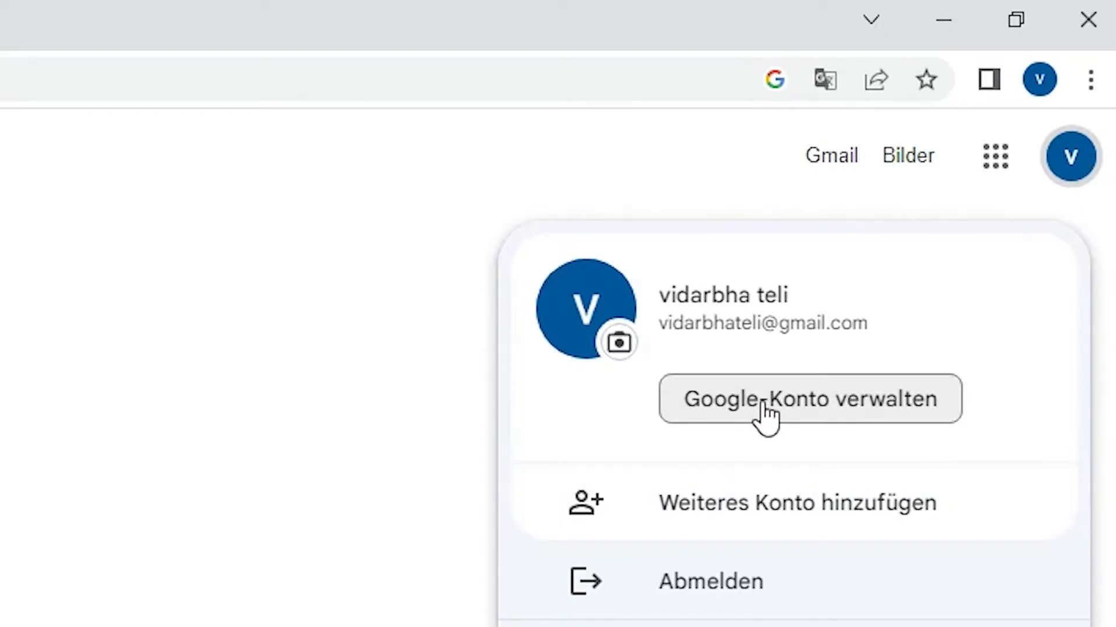
mouse_move(913, 423)
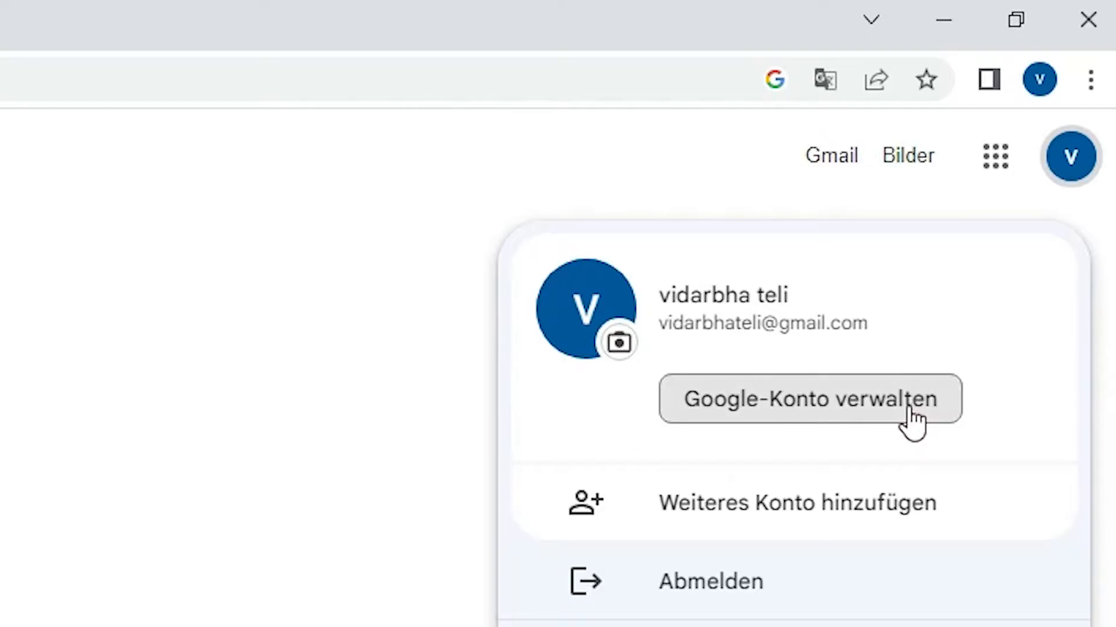
Step: Choose 'Google-Konto verwalten' to reach the German account overview page
click(808, 399)
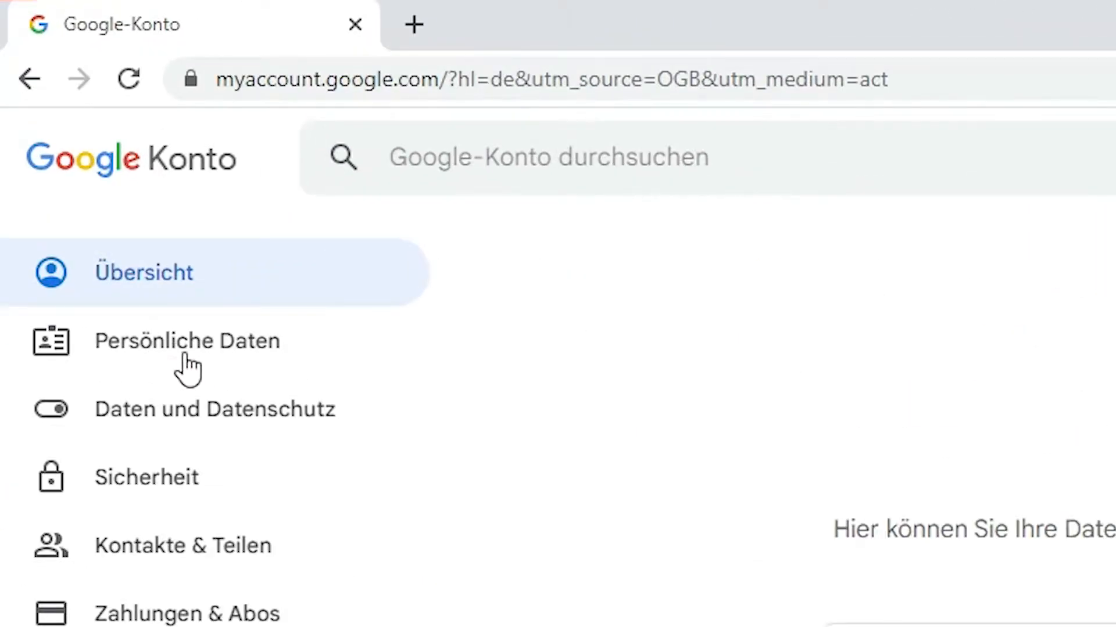
mouse_move(114, 359)
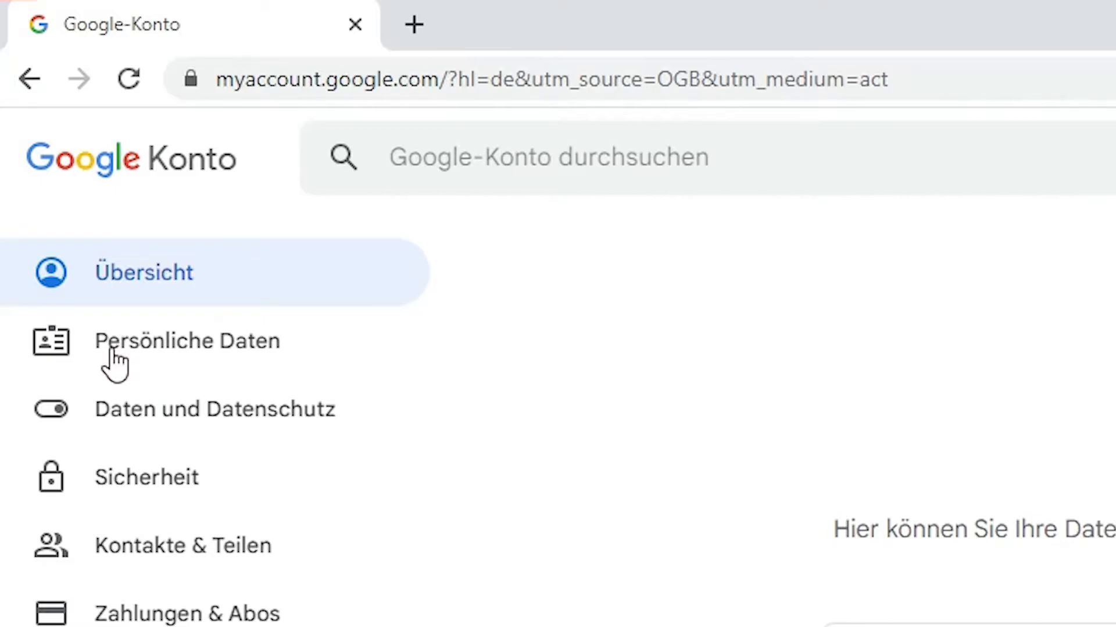
mouse_move(154, 339)
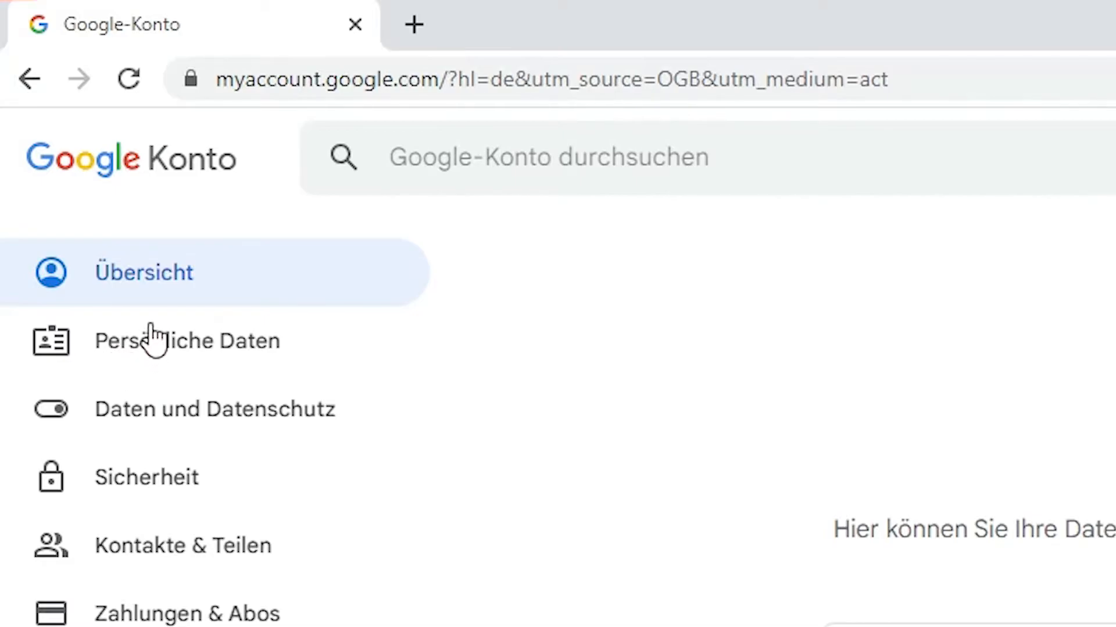
Step: Open 'Persönliche Daten' and scroll to the web language setting, Deutsch (Belgien)
click(187, 340)
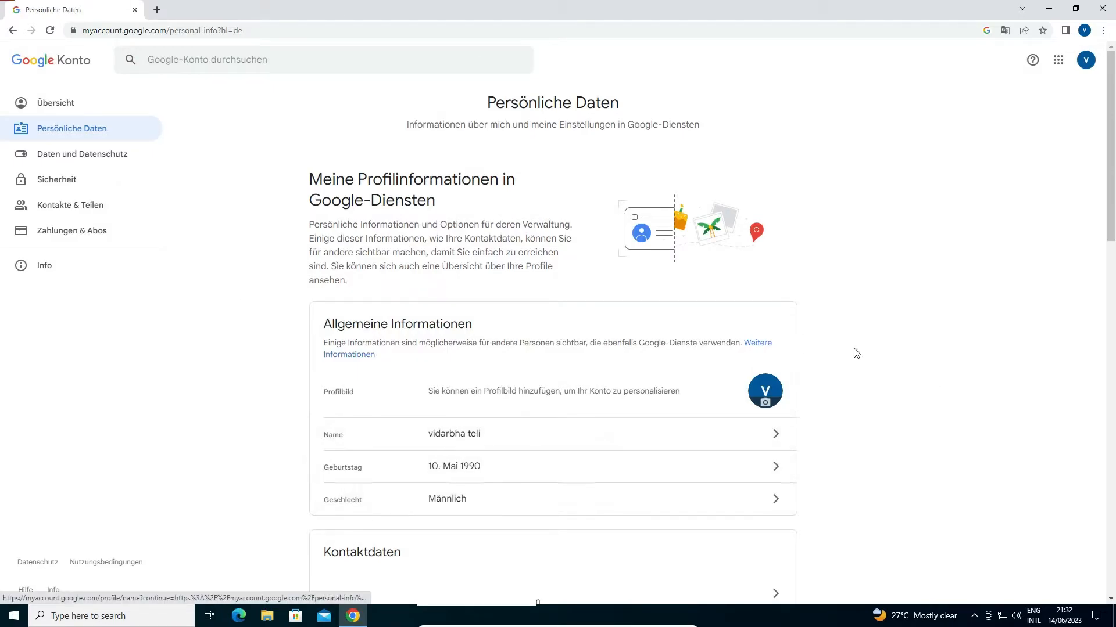
scroll(down, 3)
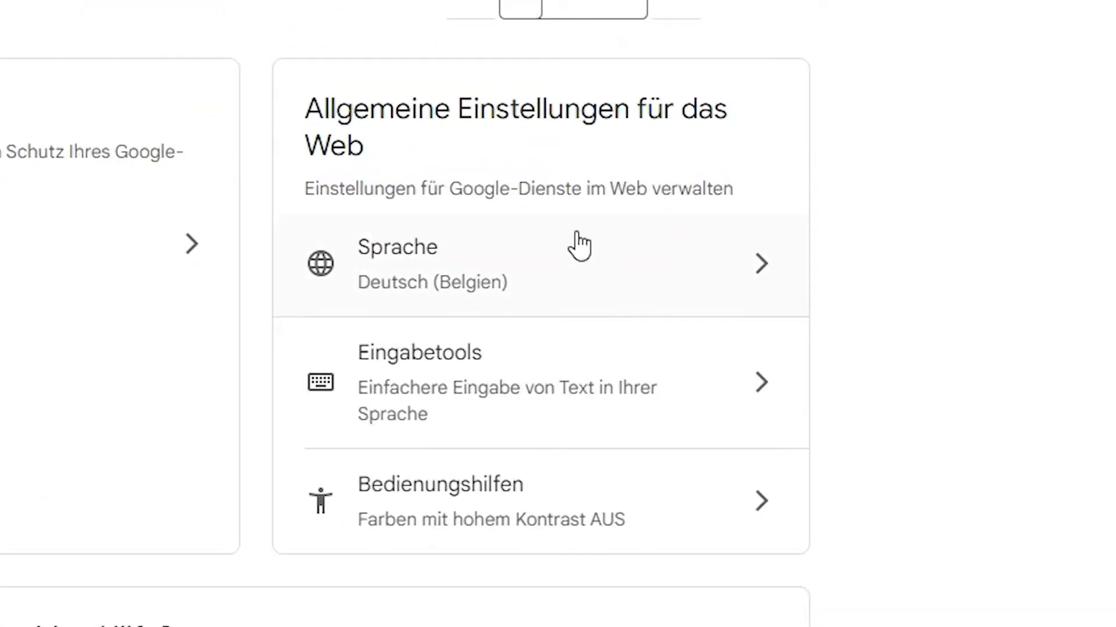
mouse_move(313, 292)
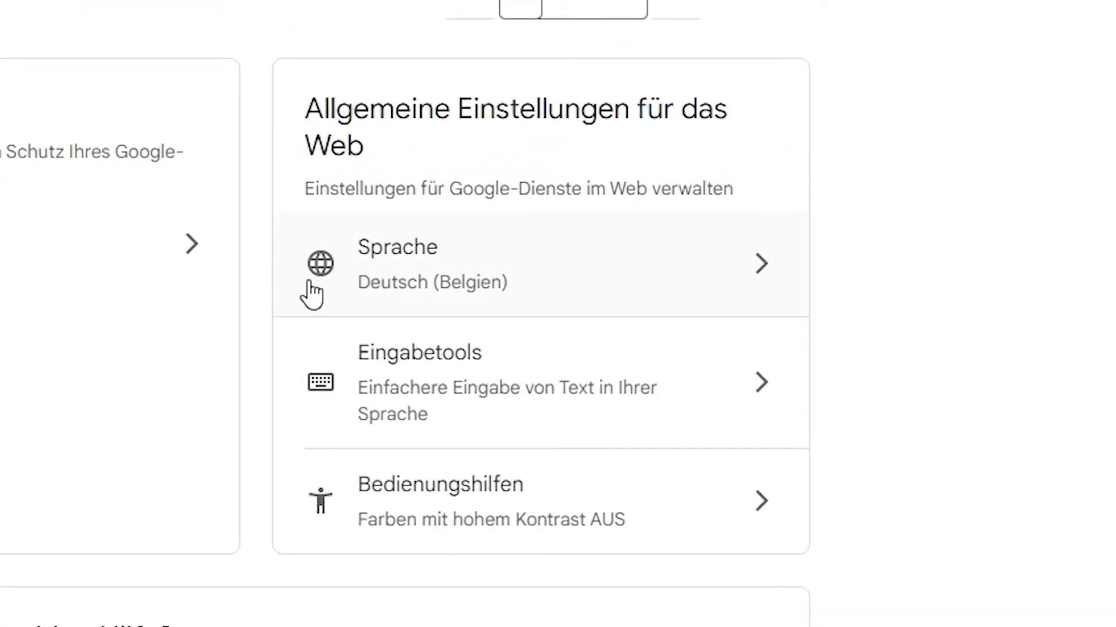
mouse_move(390, 240)
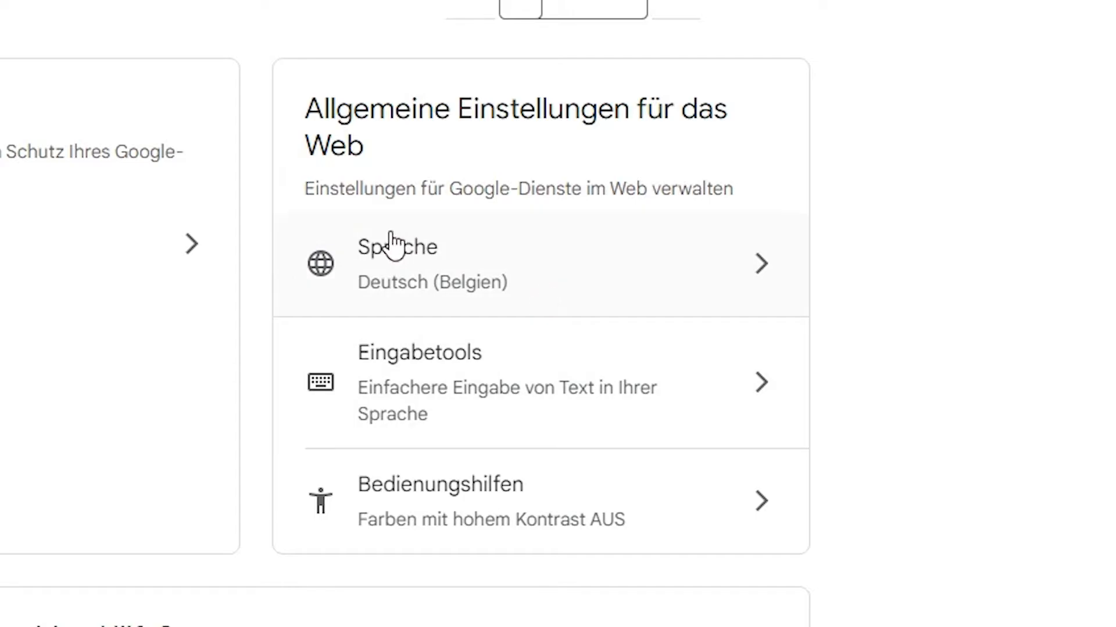
mouse_move(384, 326)
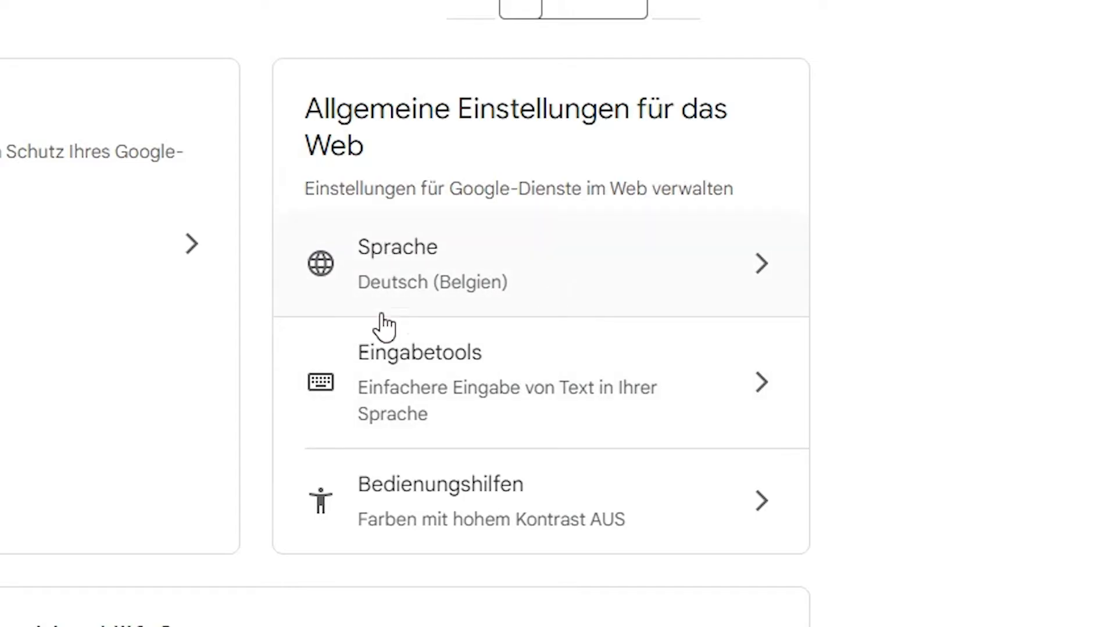
mouse_move(424, 273)
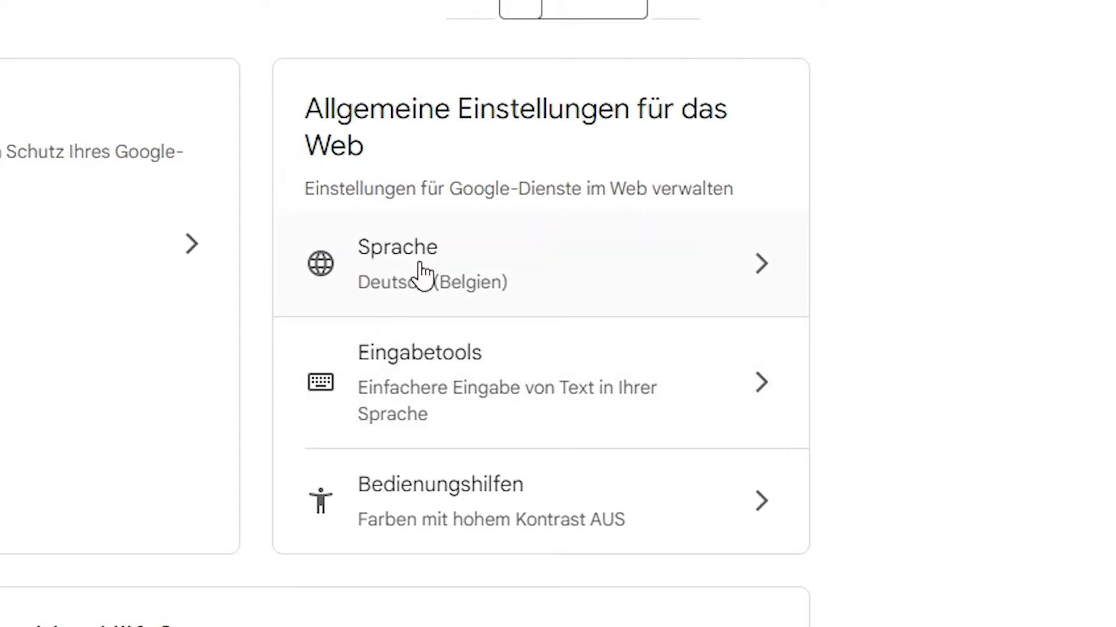
mouse_move(430, 299)
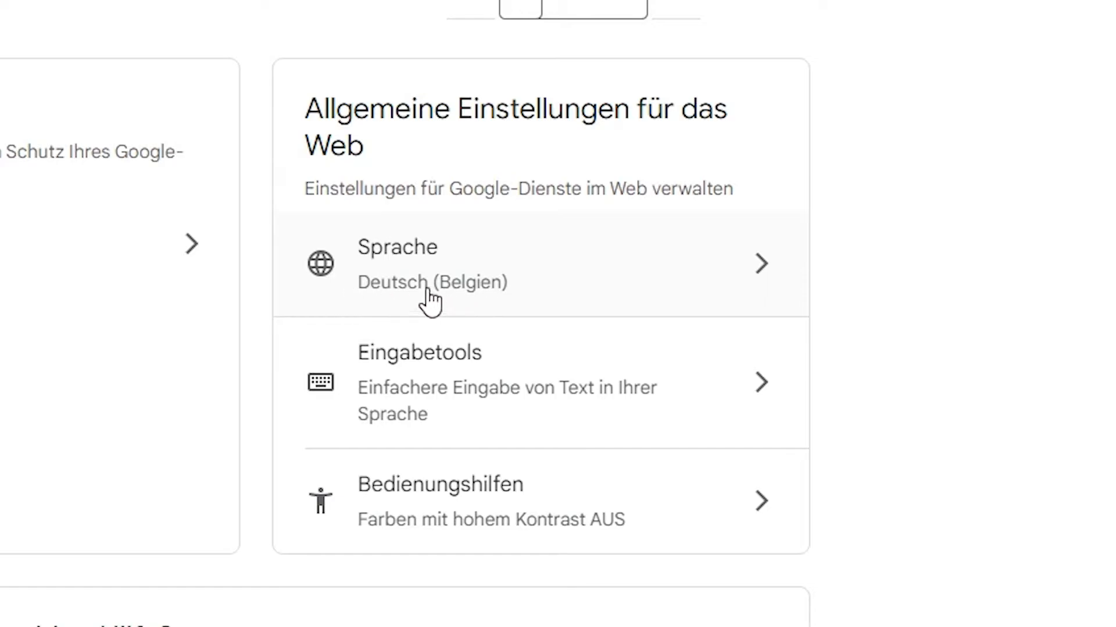
mouse_move(523, 295)
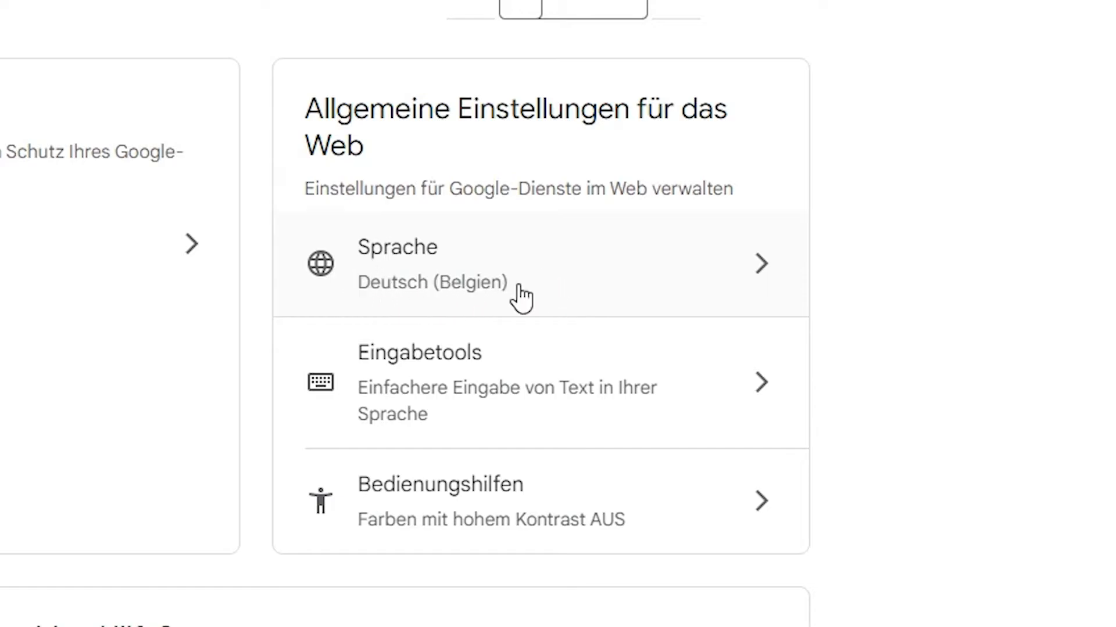
mouse_move(513, 273)
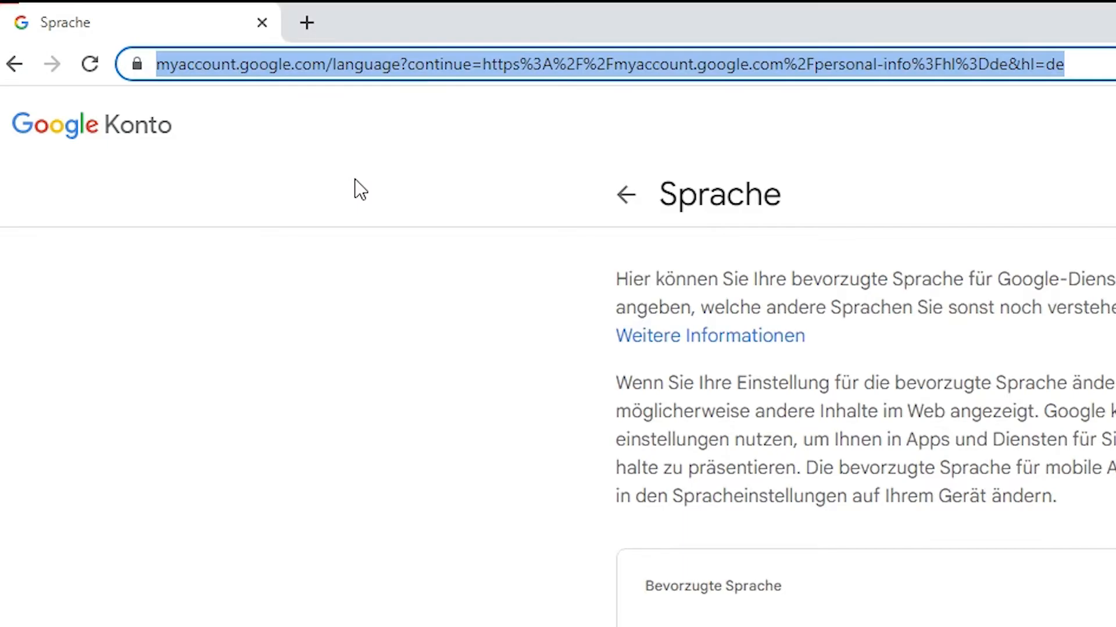
Step: Scroll the Language page to the Bevorzugte Sprache card showing Deutsch (Belgien)
scroll(down, 3)
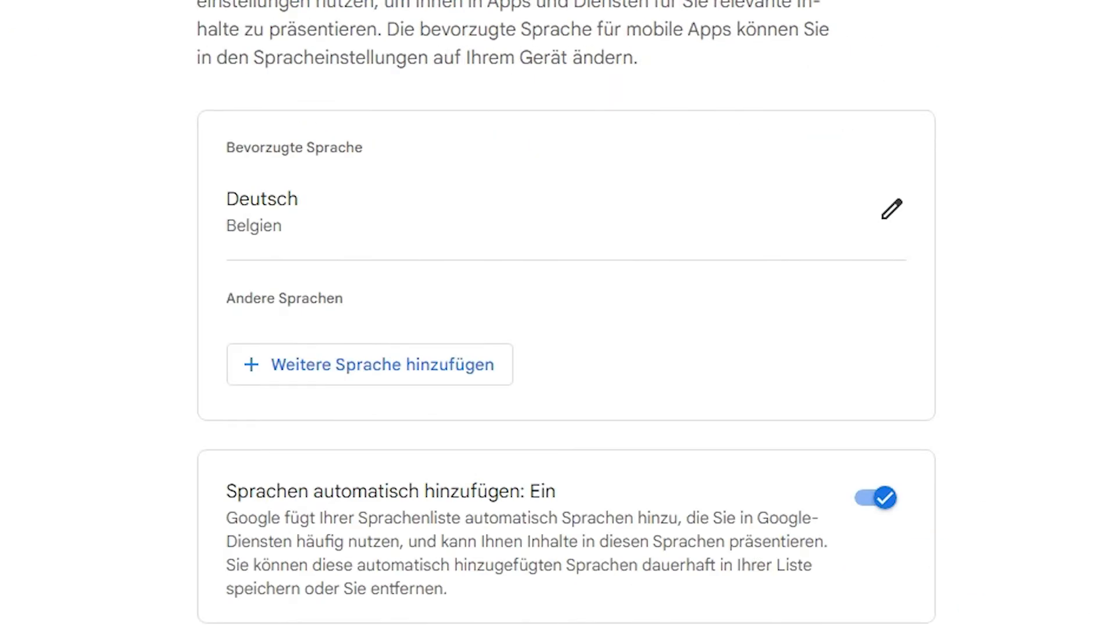
mouse_move(232, 183)
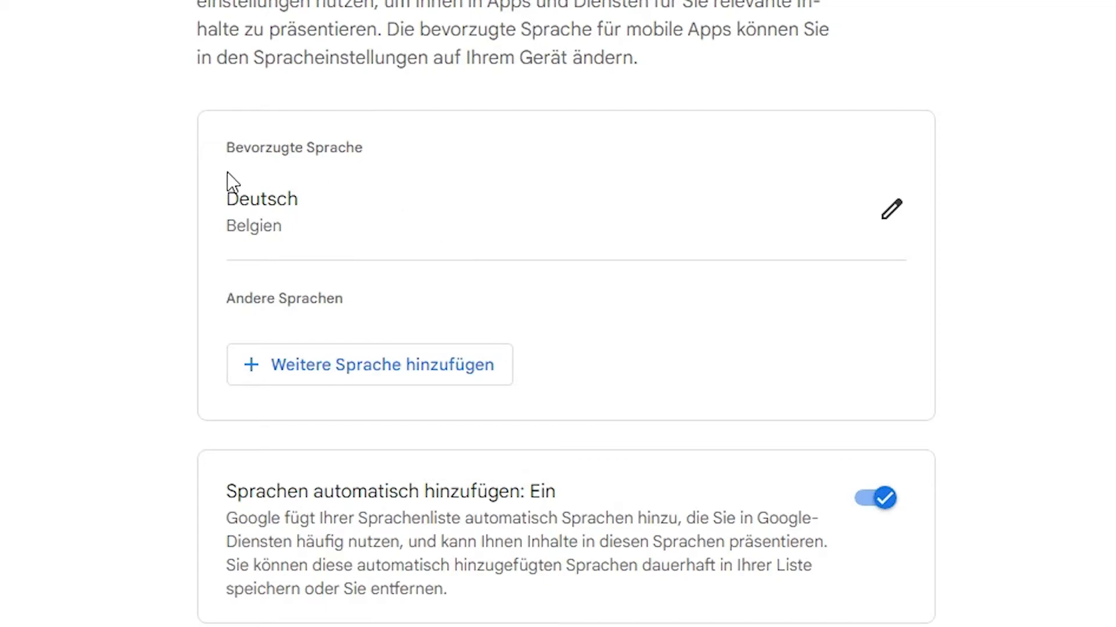
mouse_move(340, 192)
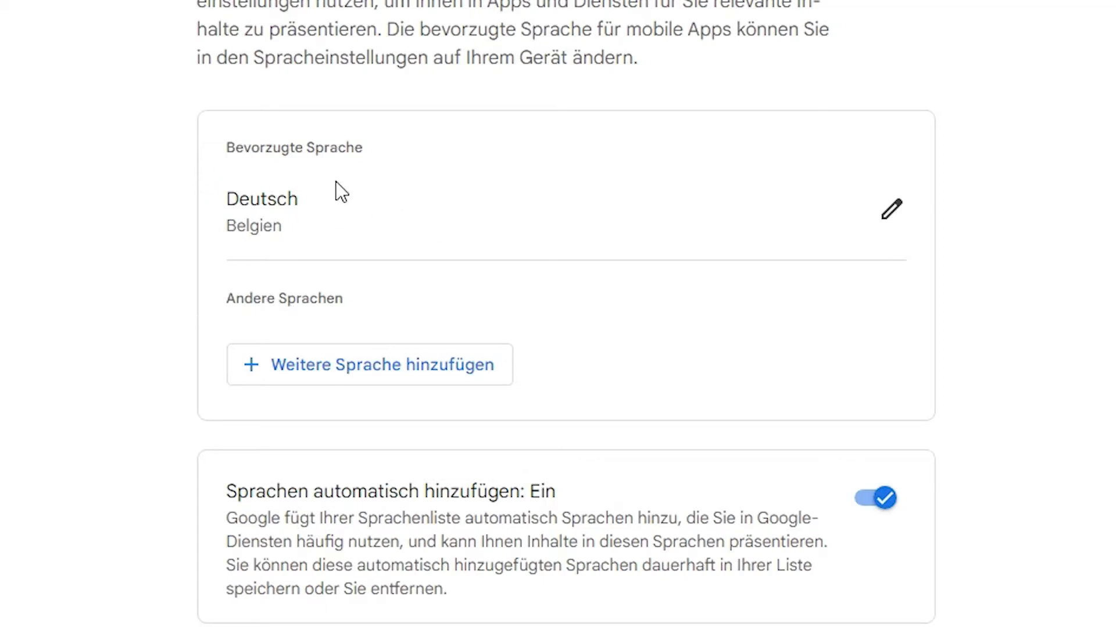
mouse_move(833, 323)
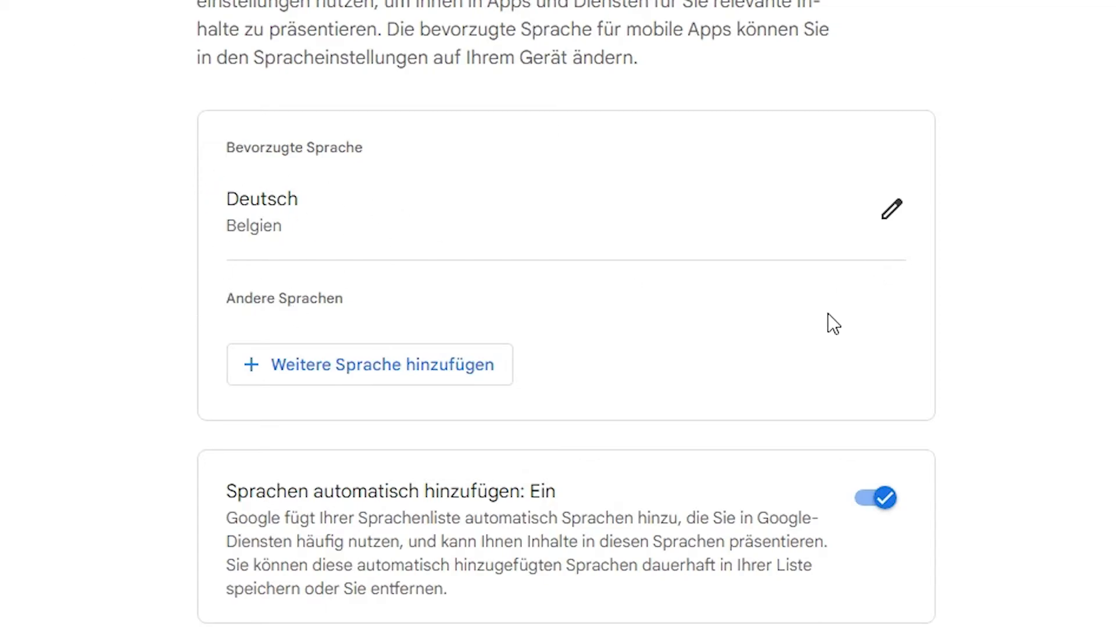
mouse_move(366, 376)
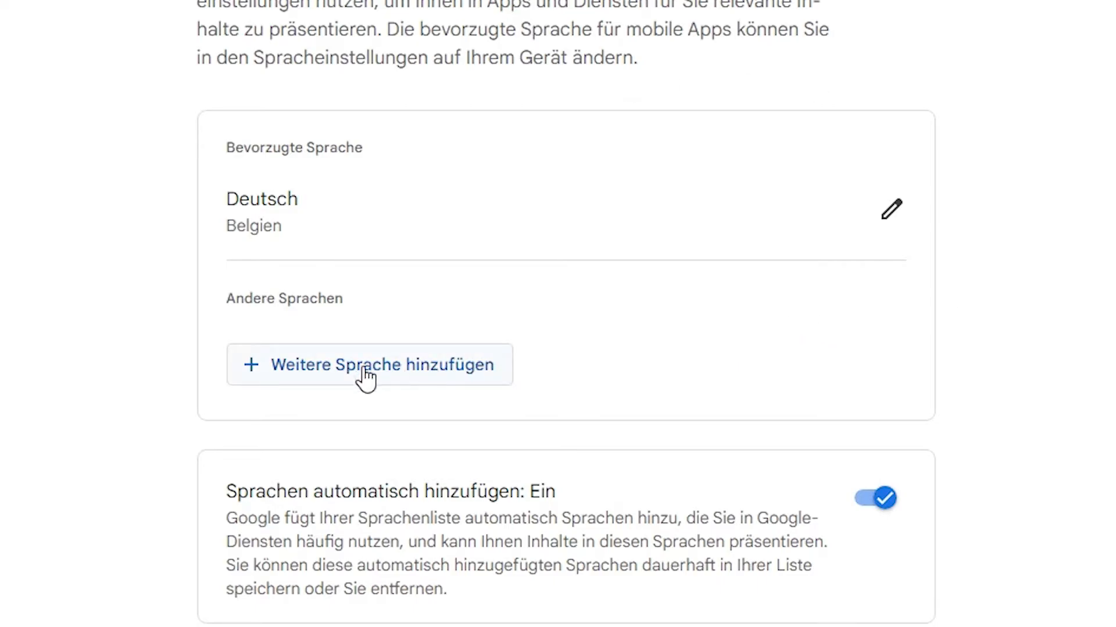
Step: Search 'Eng' and add English (United States) as another account language
click(370, 365)
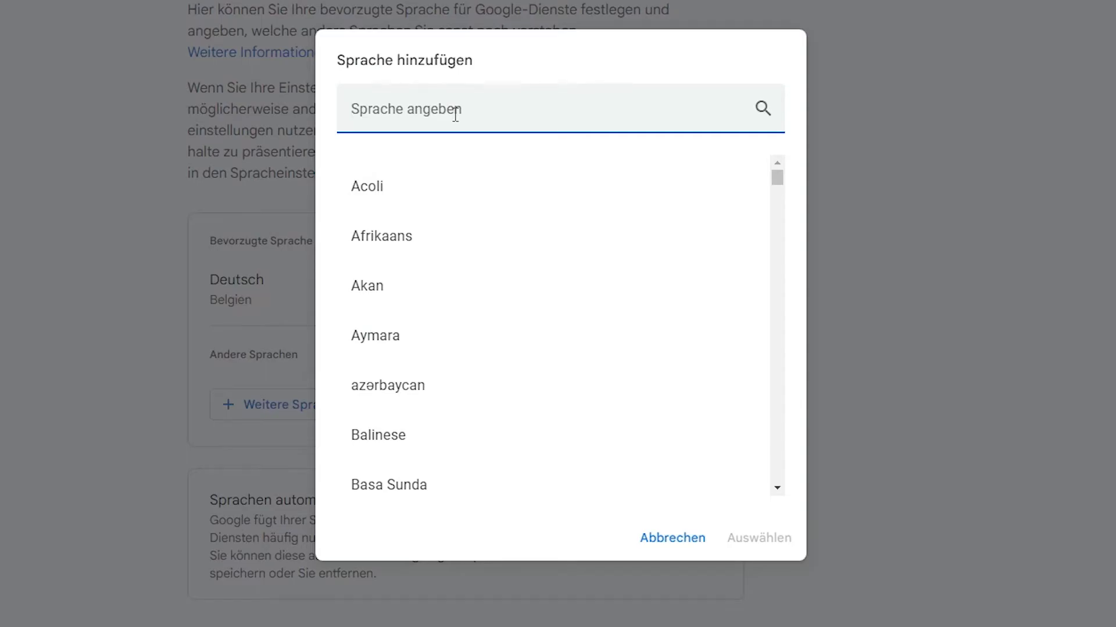
text(Eng)
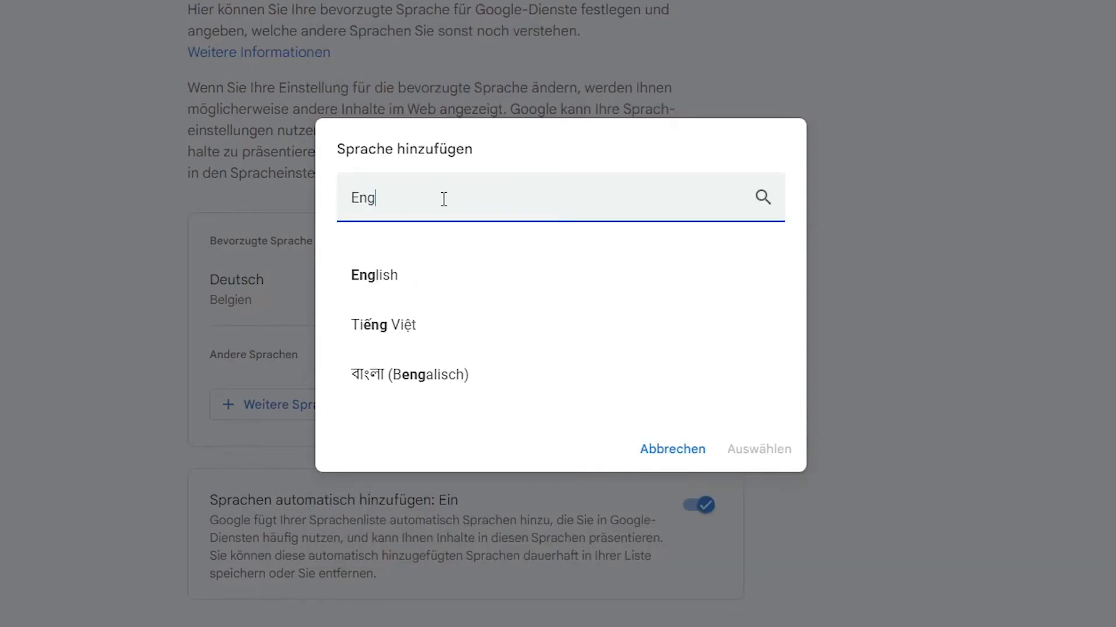
click(374, 275)
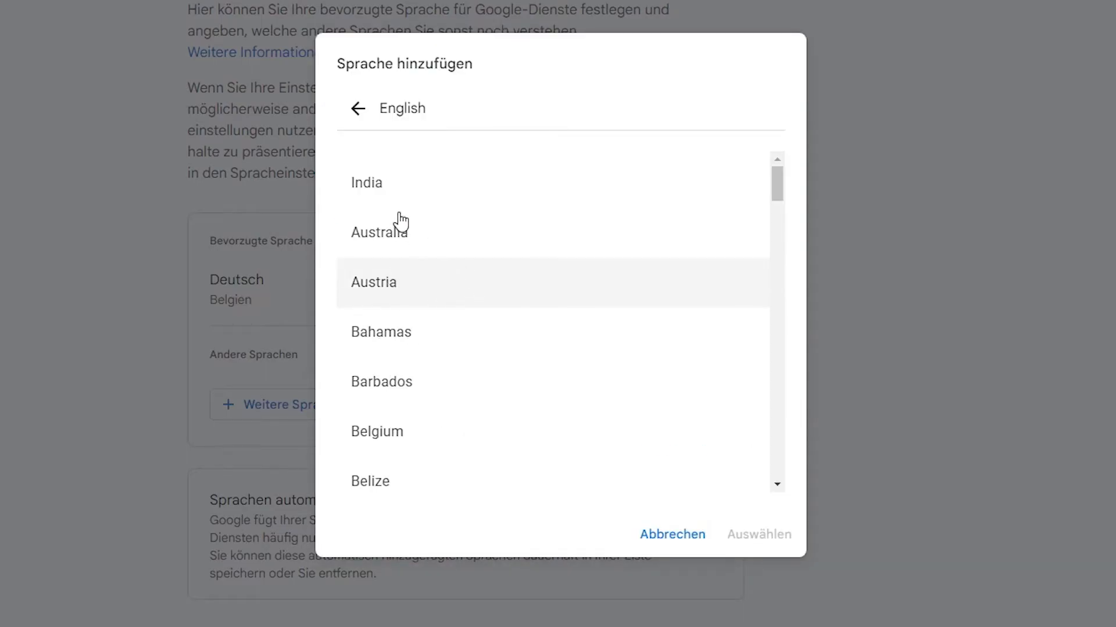
scroll(down, 3)
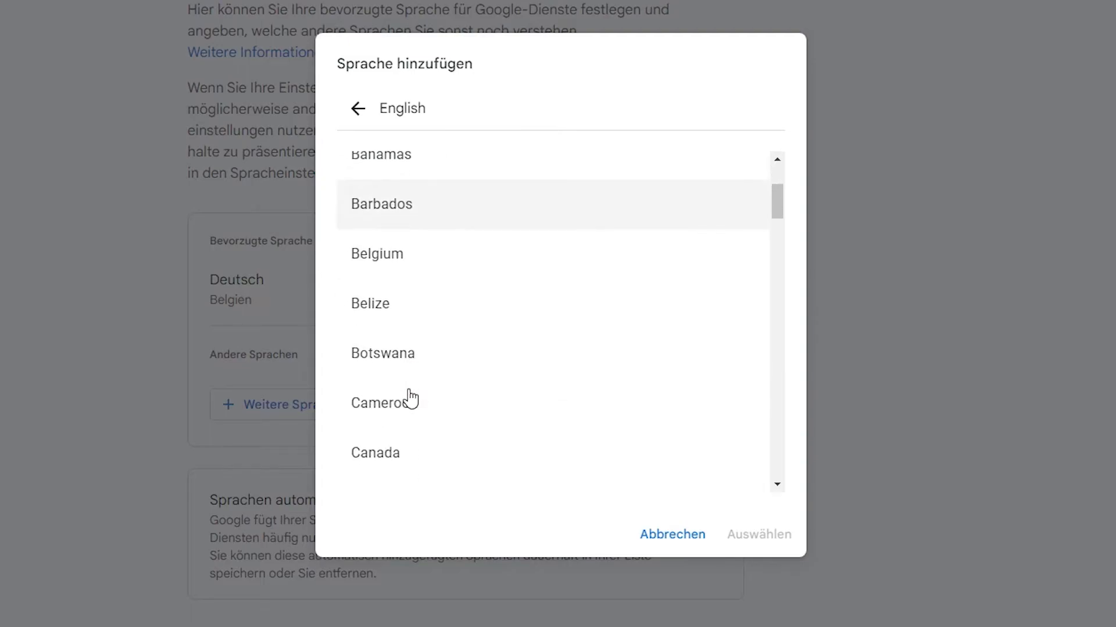
scroll(down, 3)
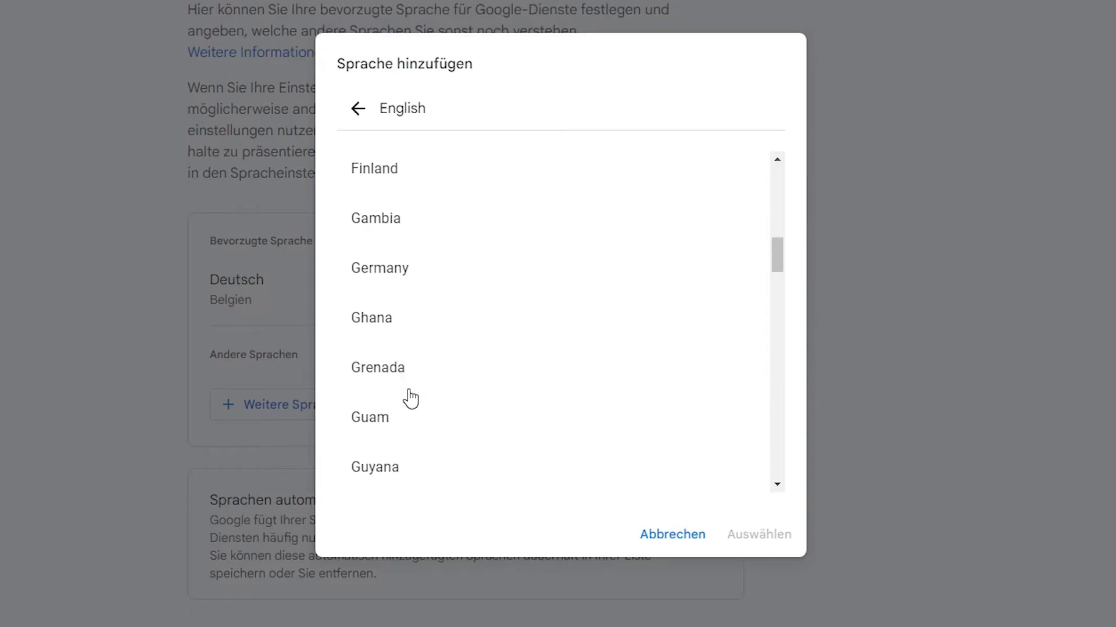
scroll(down, 3)
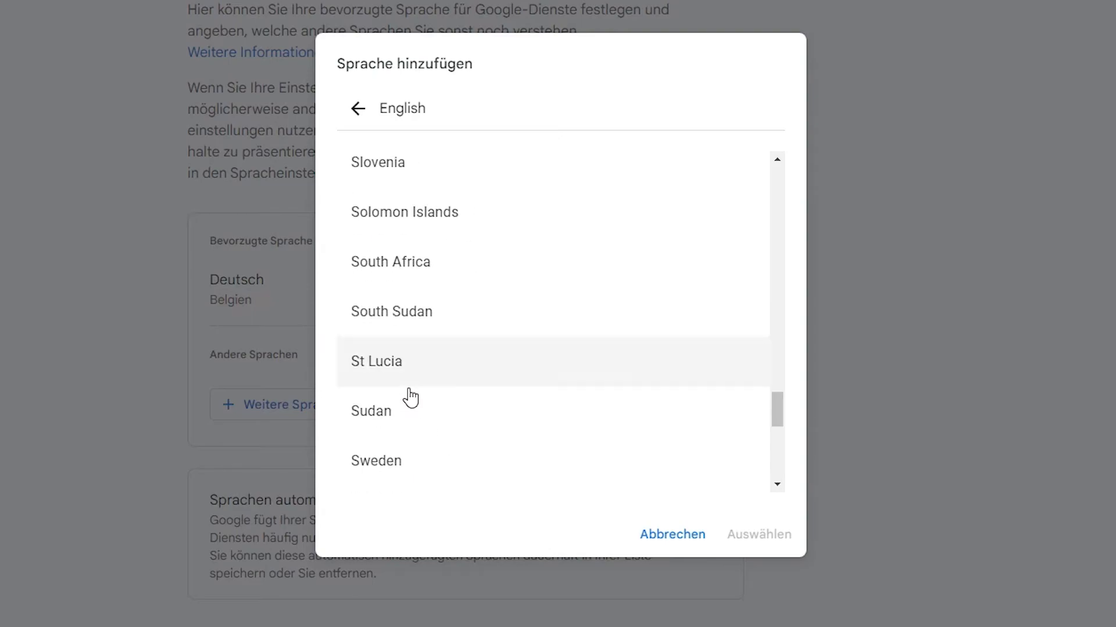
scroll(down, 3)
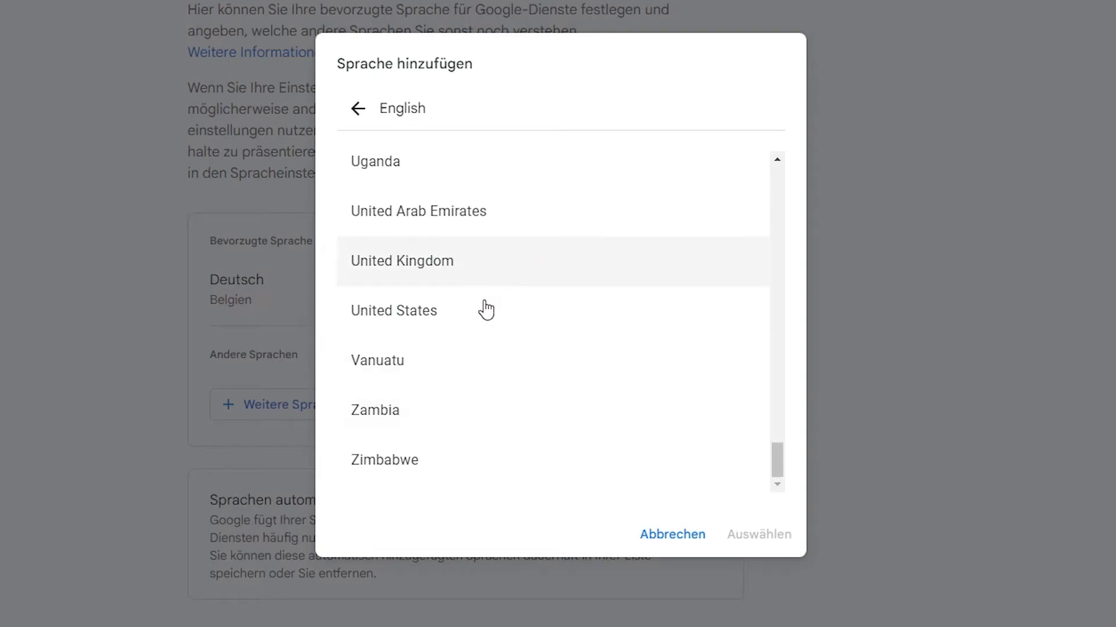
mouse_move(446, 317)
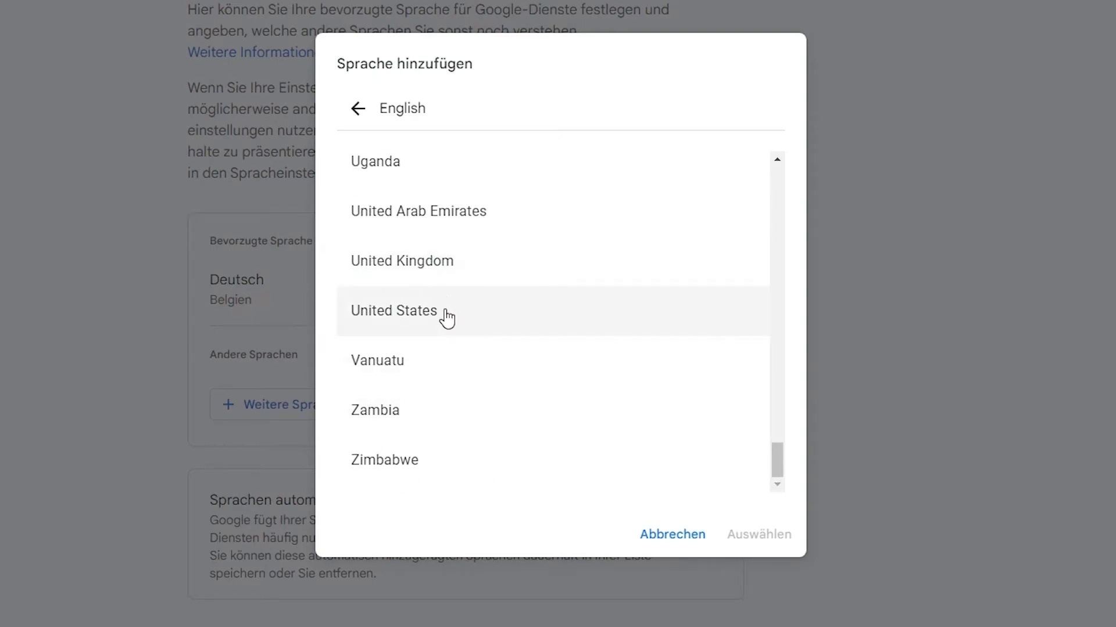
click(393, 310)
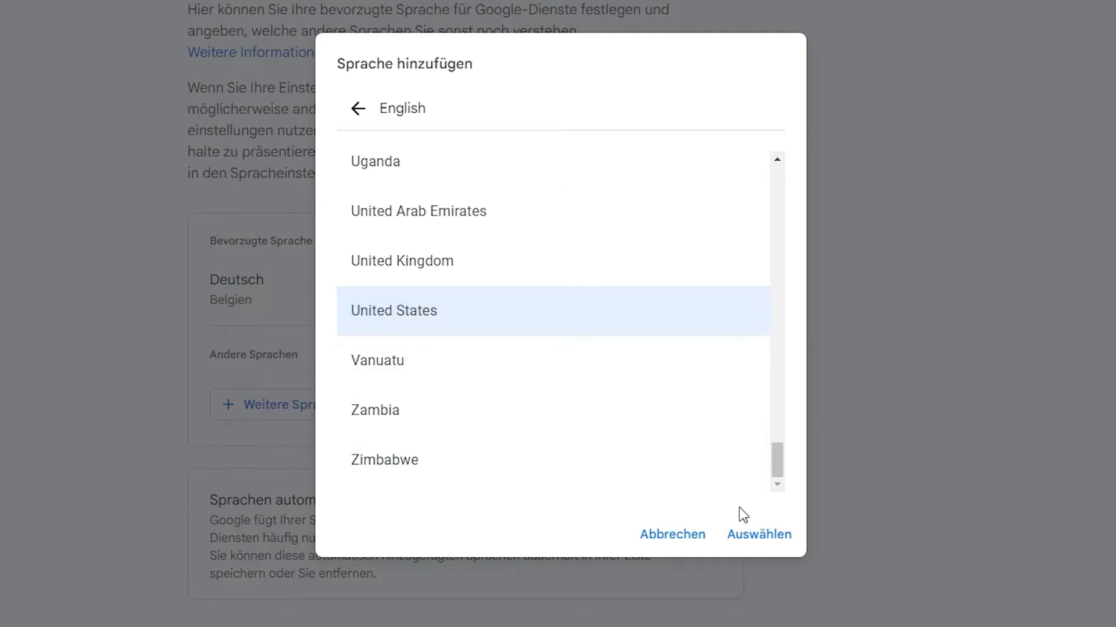
click(758, 535)
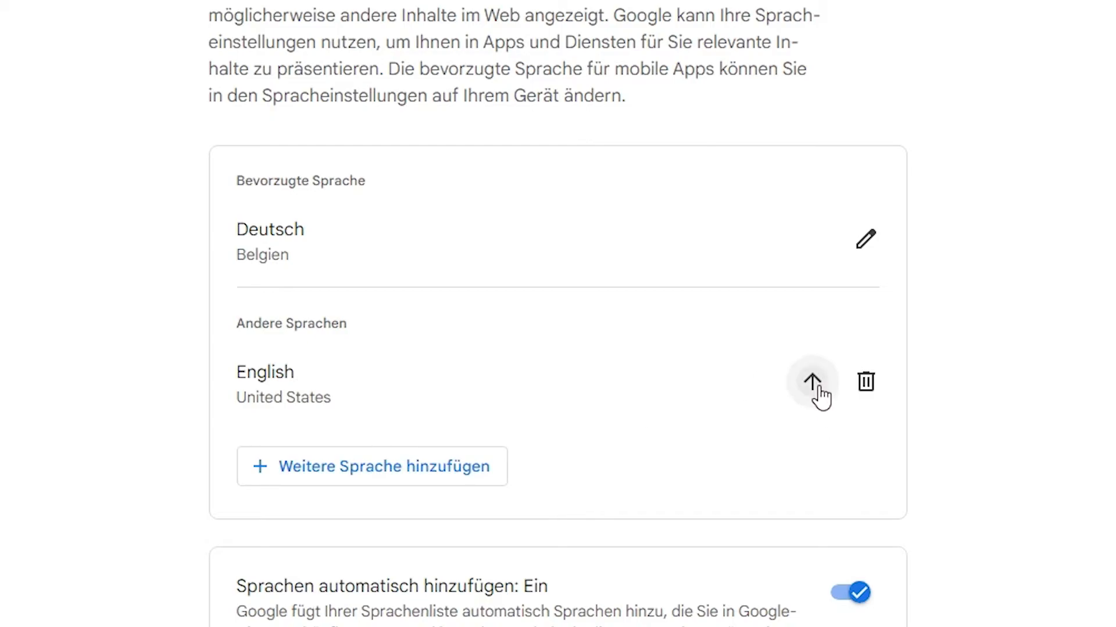
Step: Move English (United States) up to preferred and delete Deutsch (Belgien)
click(812, 383)
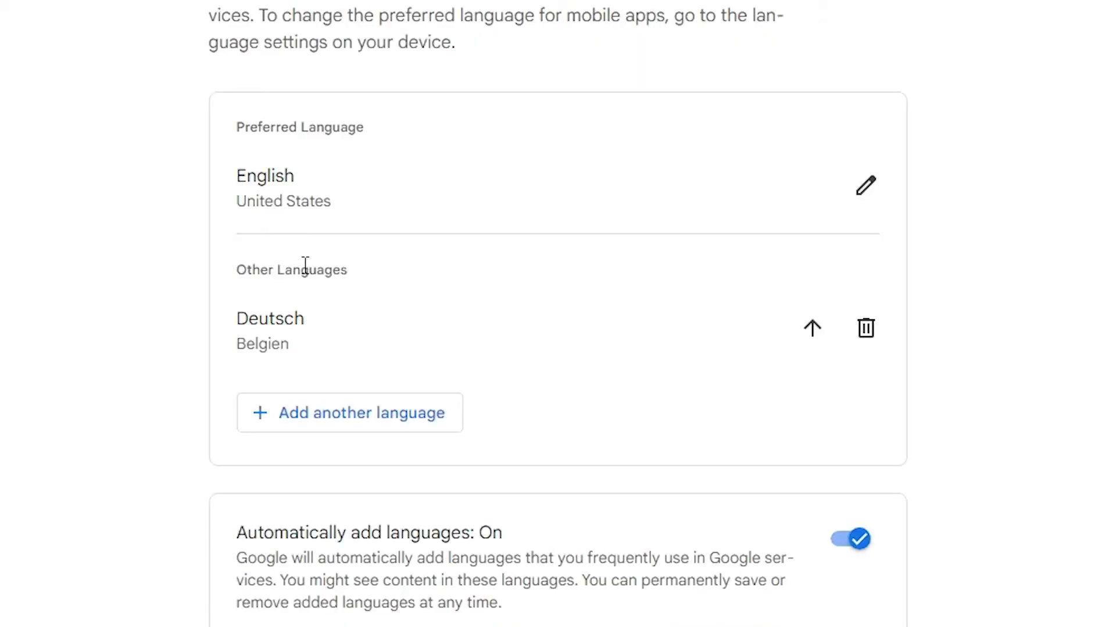
mouse_move(684, 279)
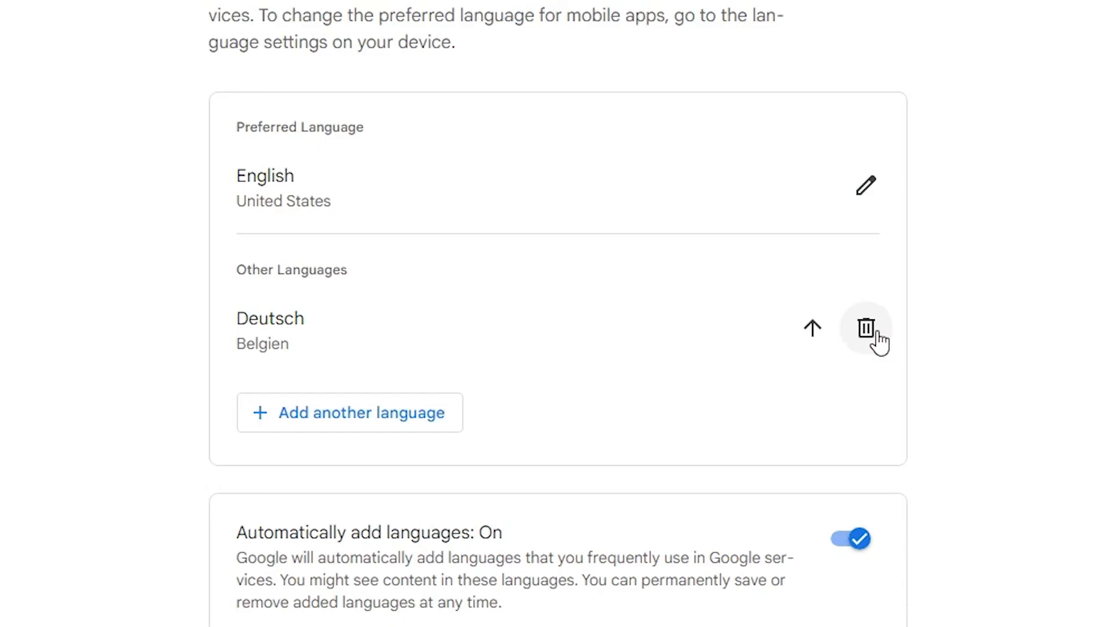
click(866, 328)
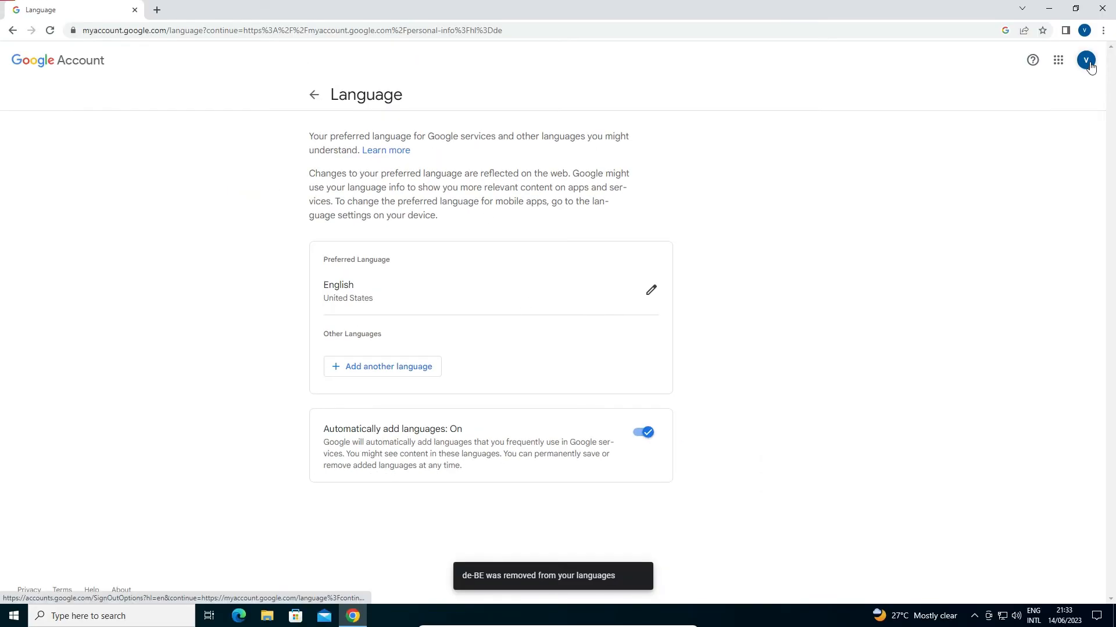
Step: Choose Manage your Google Account from the avatar menu to view the English home page
click(1085, 60)
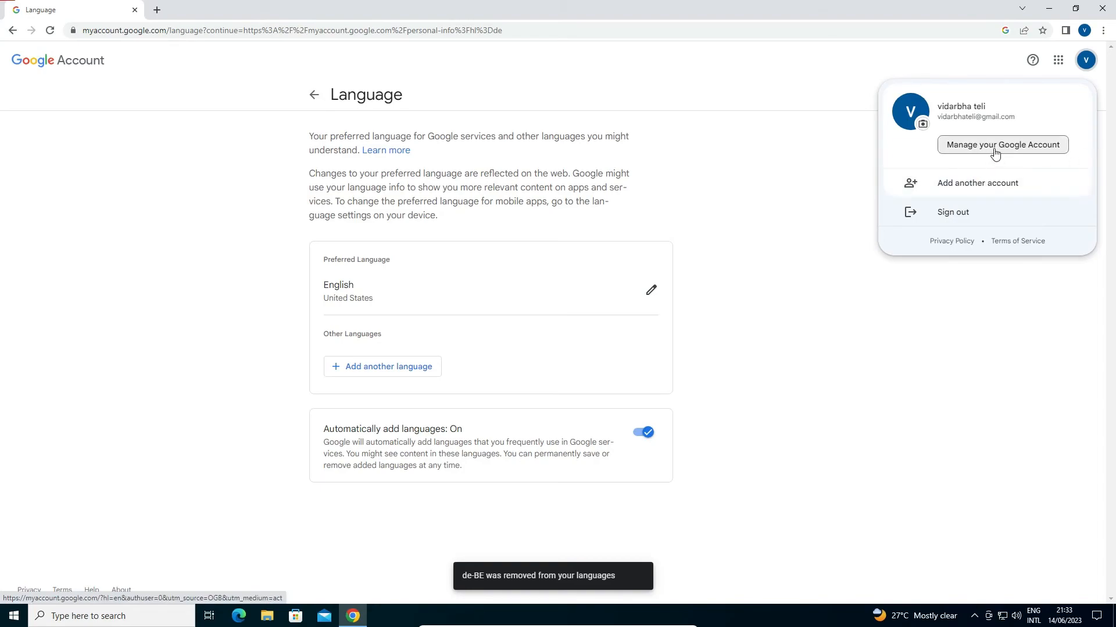
click(1002, 144)
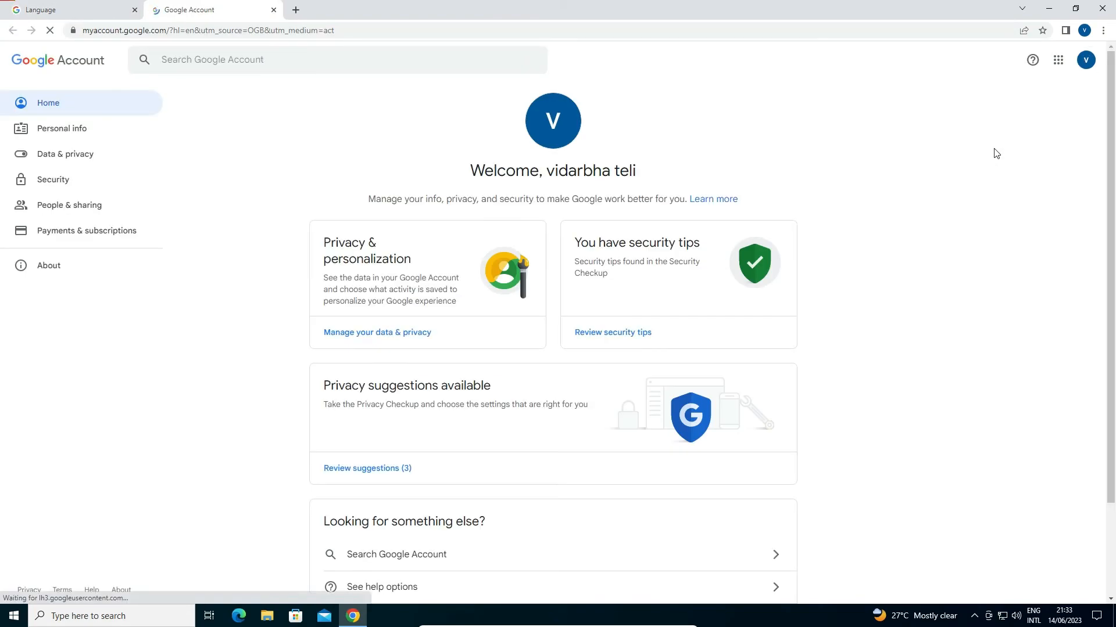